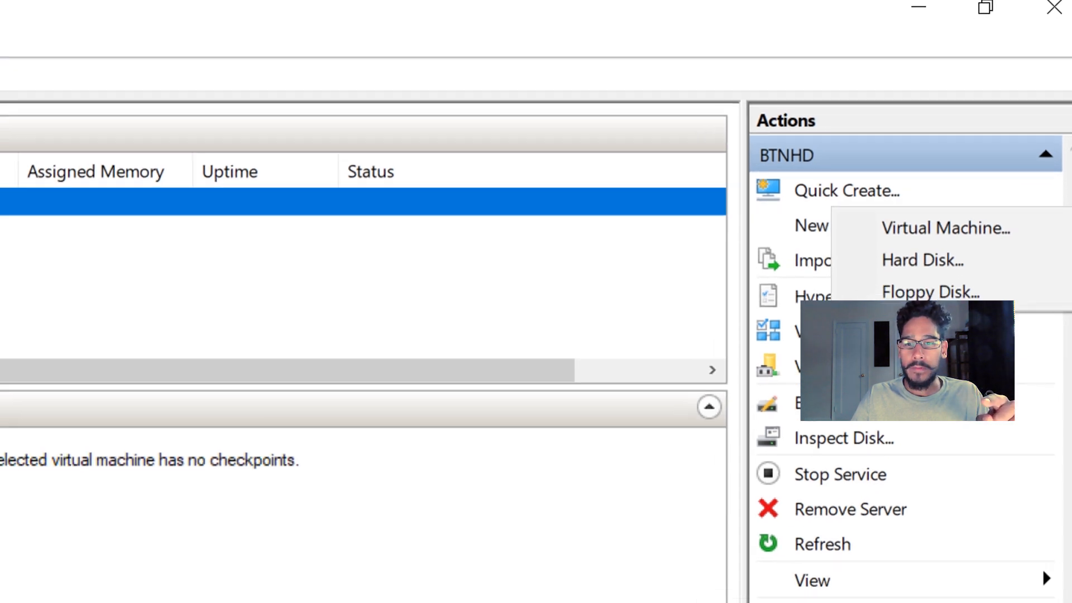
- Start a new virtual machine named btnhd-kali in the New Virtual Machine Wizard
left_click(945, 228)
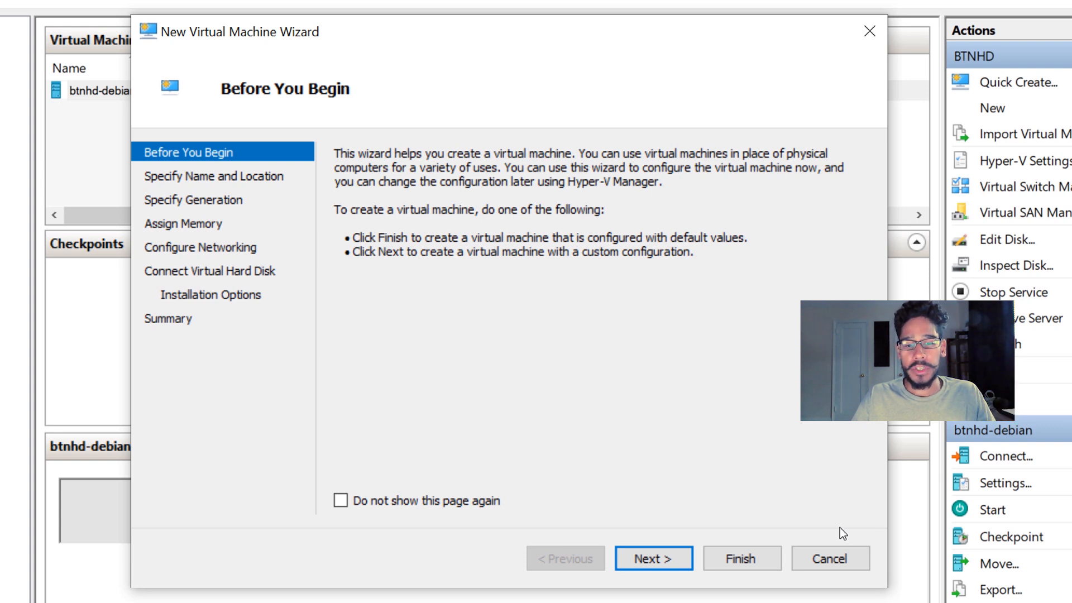
left_click(652, 558)
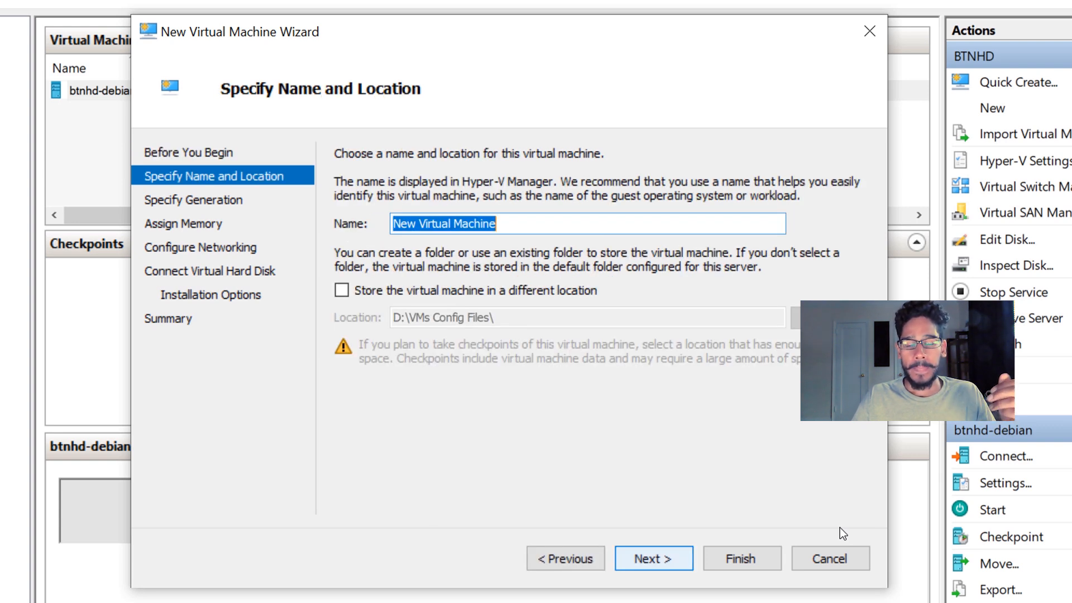
type("btnhd-kali")
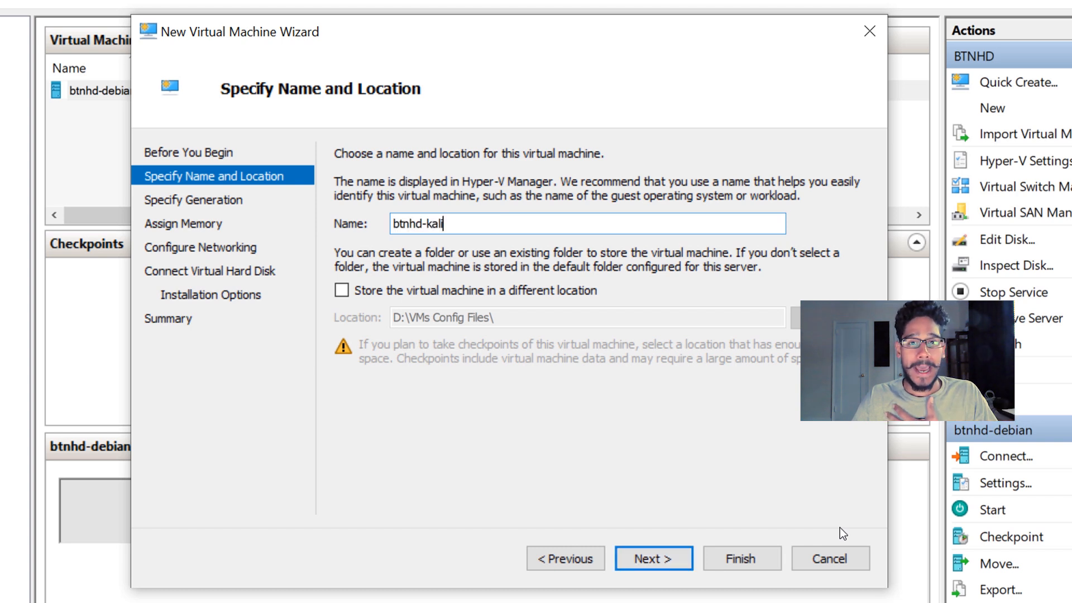
left_click(652, 558)
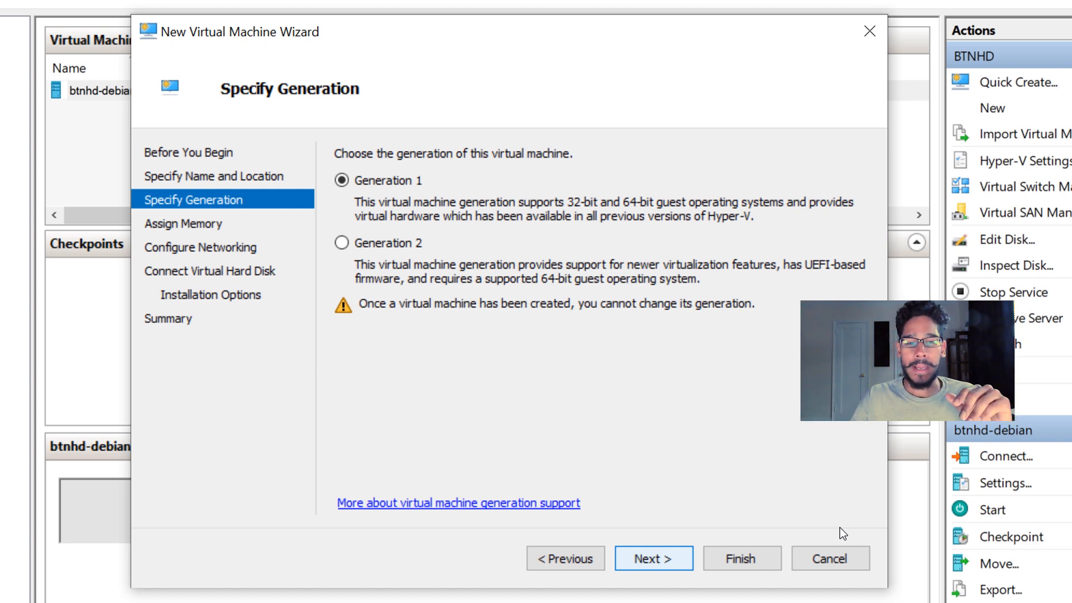
- Keep Generation 1 and 1024 MB memory, and connect the network adapter to NATSwitch
left_click(653, 558)
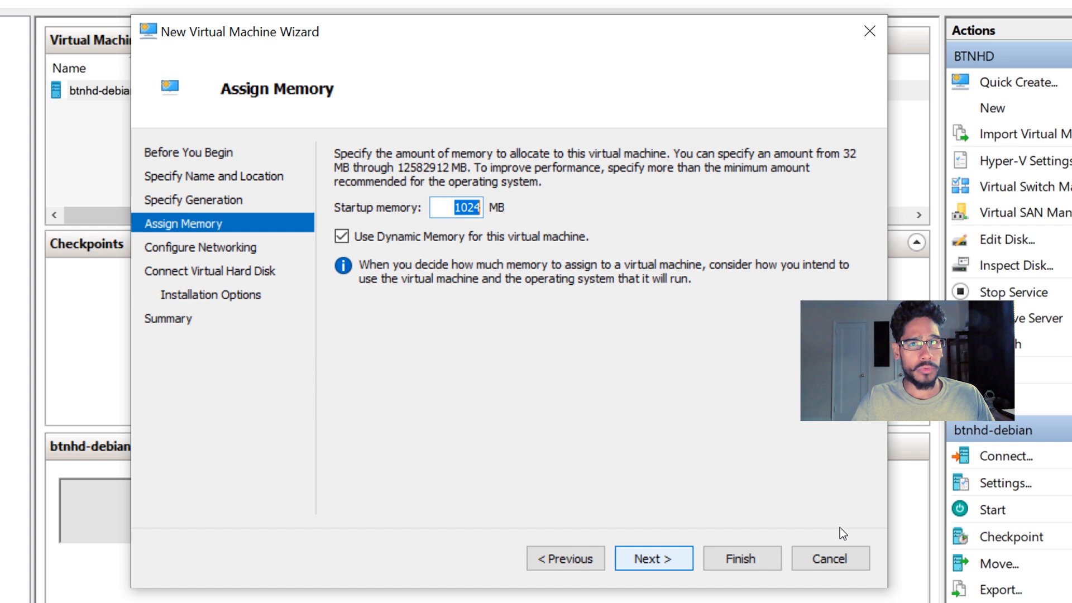
left_click(652, 558)
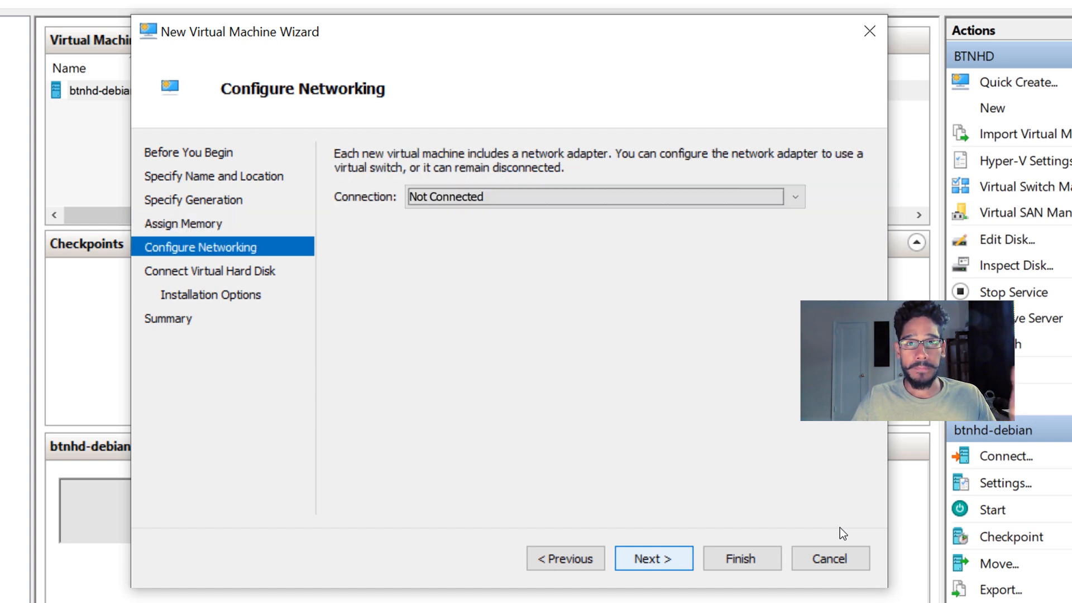
left_click(602, 197)
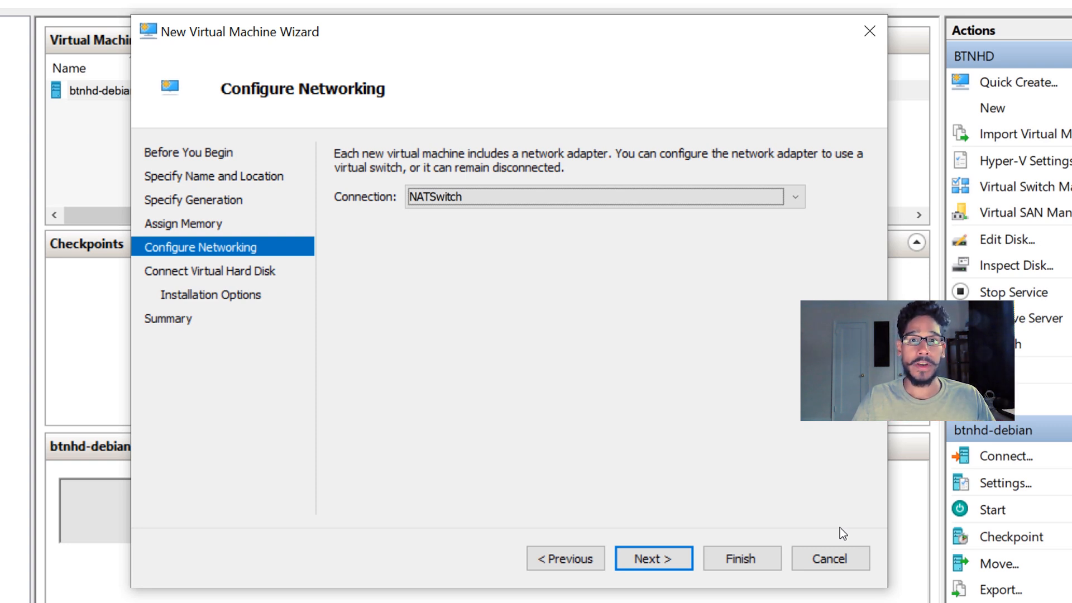
- Give the new virtual hard disk a size of 20 GB
left_click(652, 558)
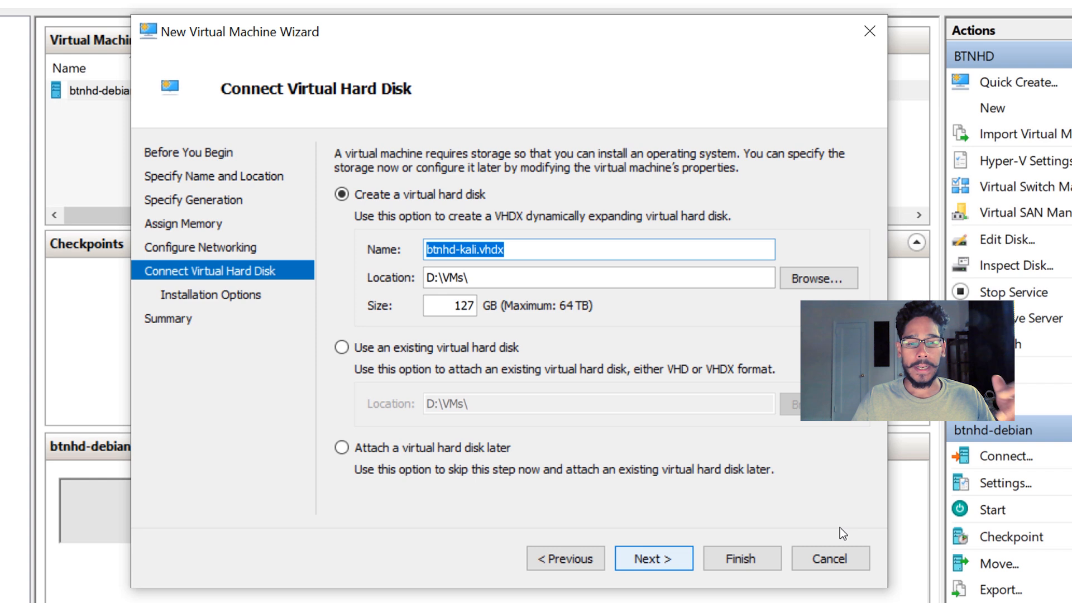
type("20")
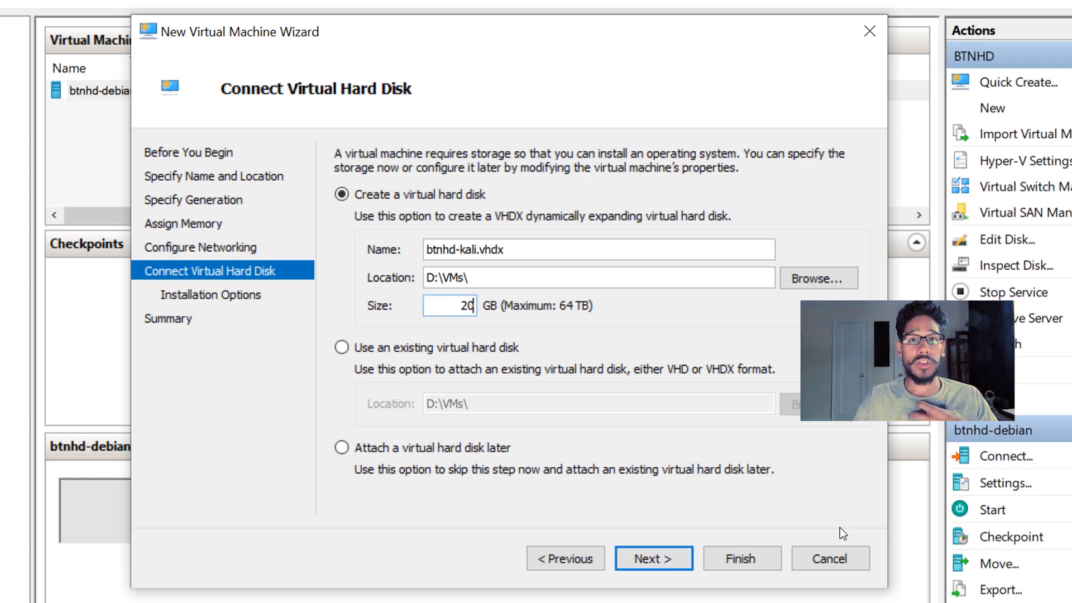
left_click(652, 558)
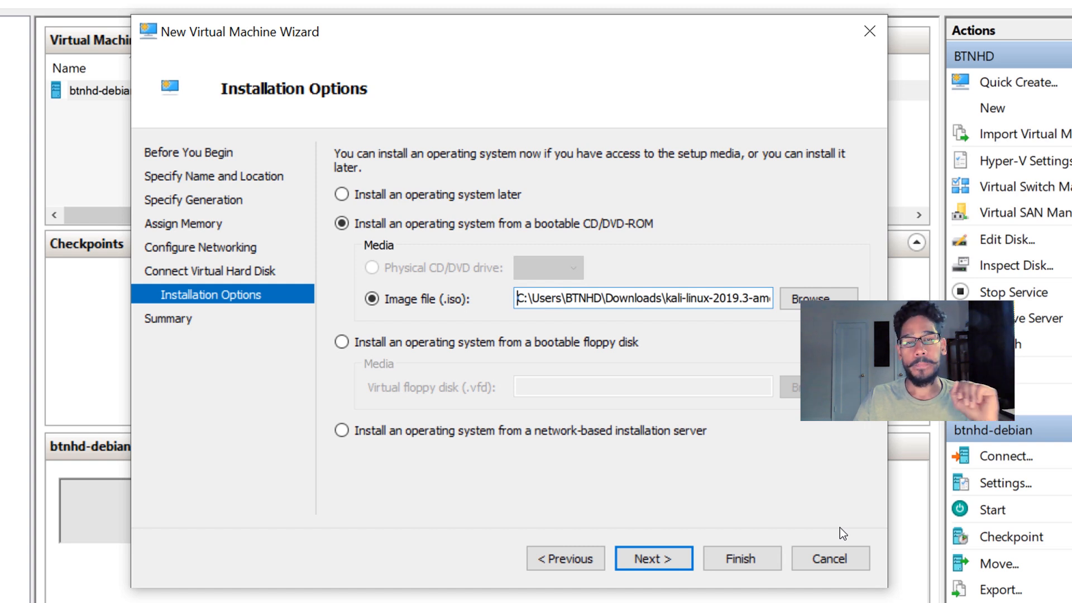
- Review the summary and finish the wizard so btnhd-kali is created
left_click(653, 558)
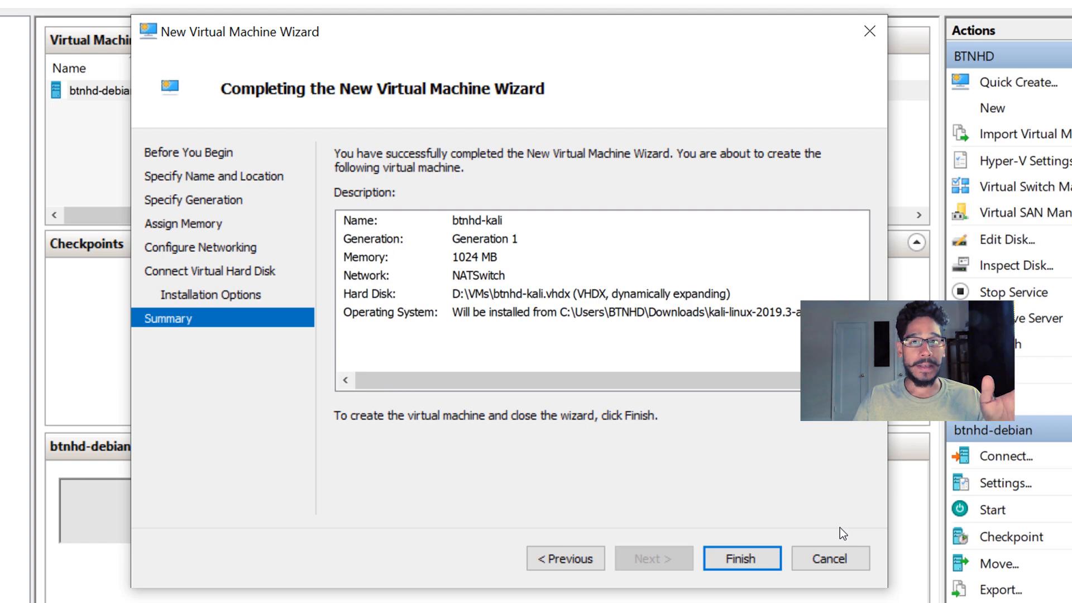
left_click(742, 558)
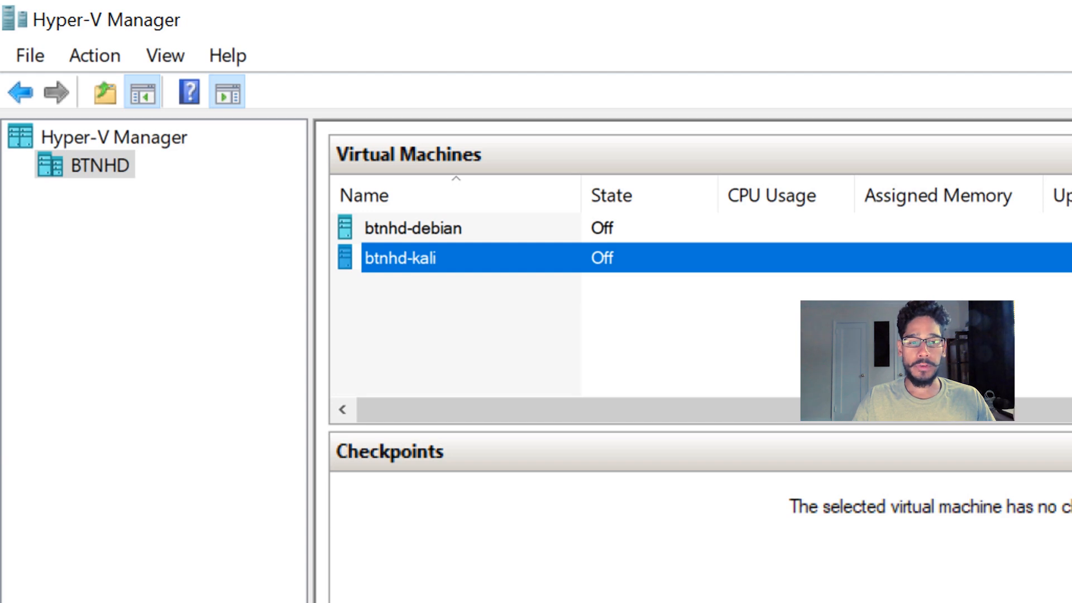
- Connect to btnhd-kali, power it on, and boot the Kali installer entry
double_click(401, 258)
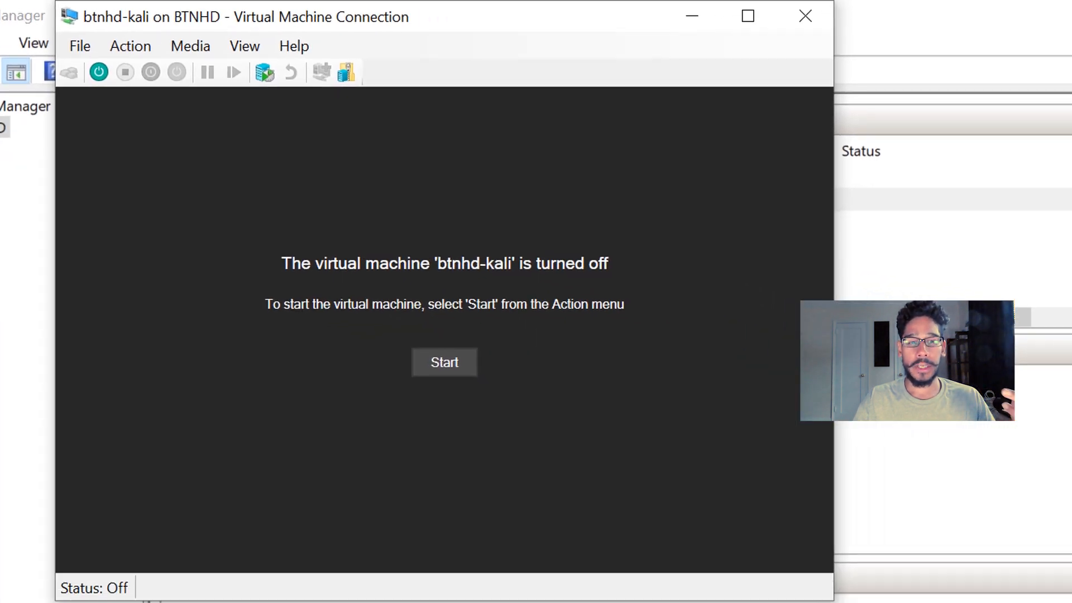
left_click(444, 362)
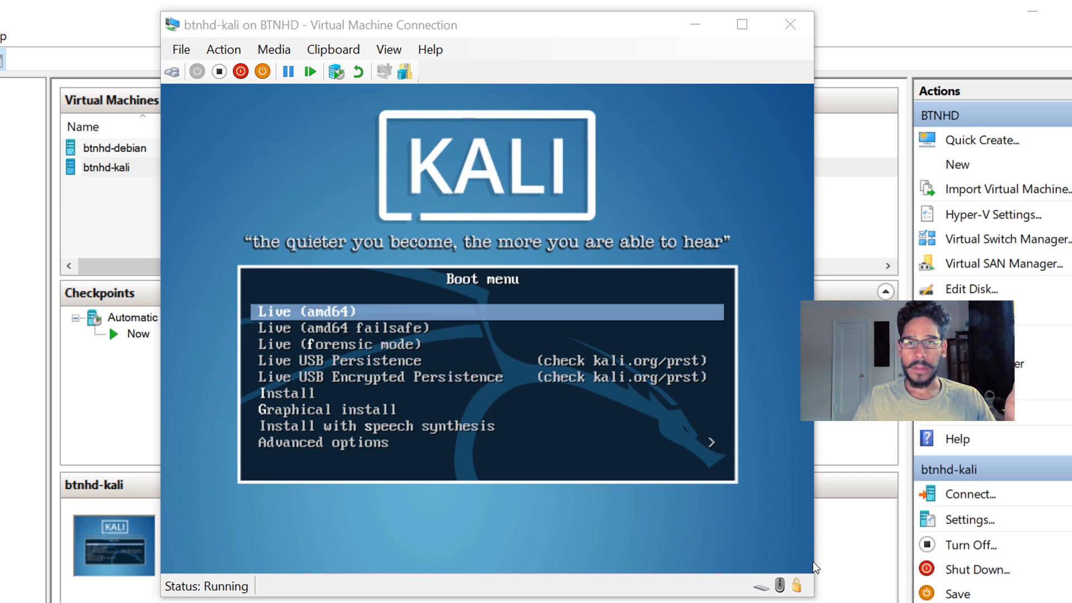
key("Down")
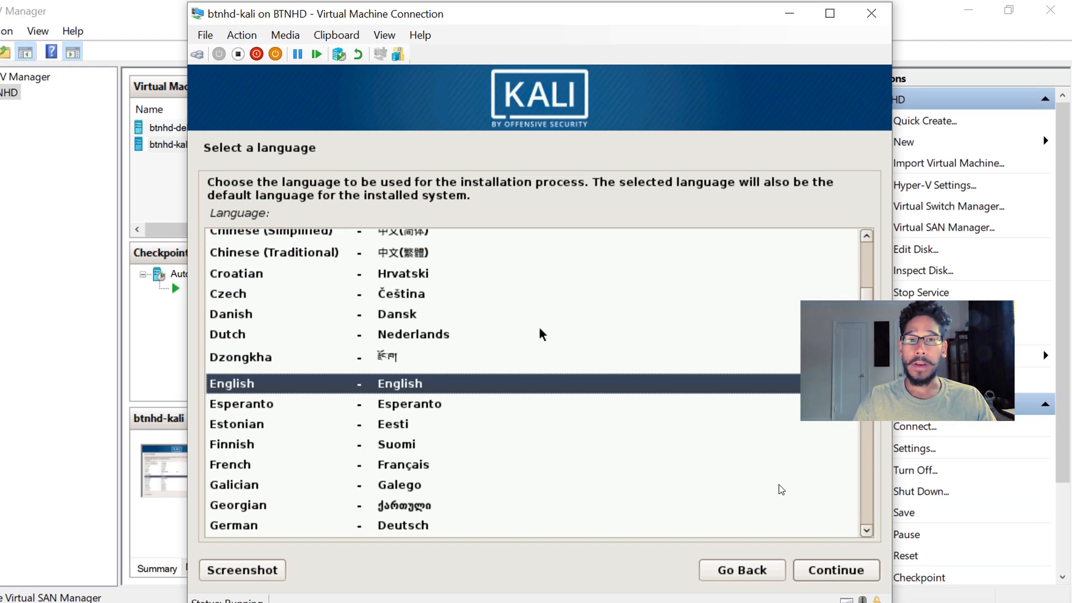
- Accept English language, United States location and American English keymap in the installer
left_click(835, 570)
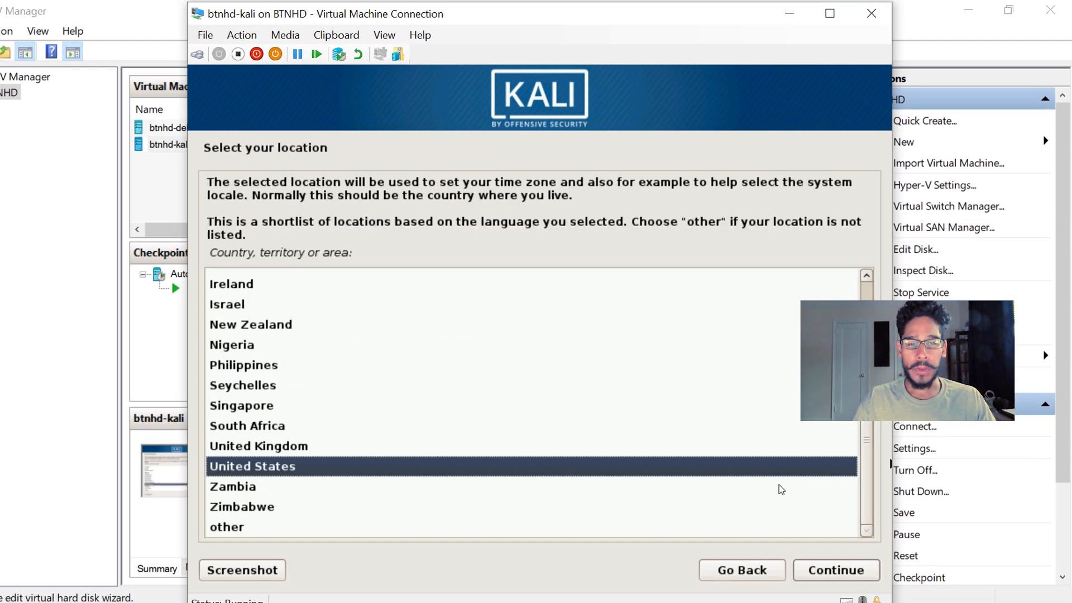
left_click(836, 570)
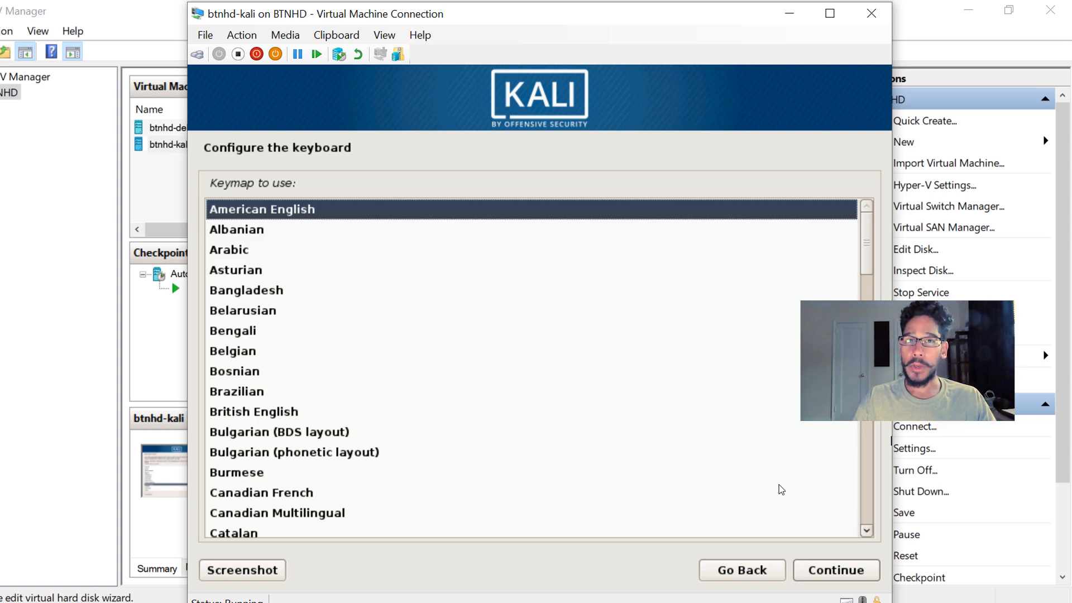
left_click(836, 570)
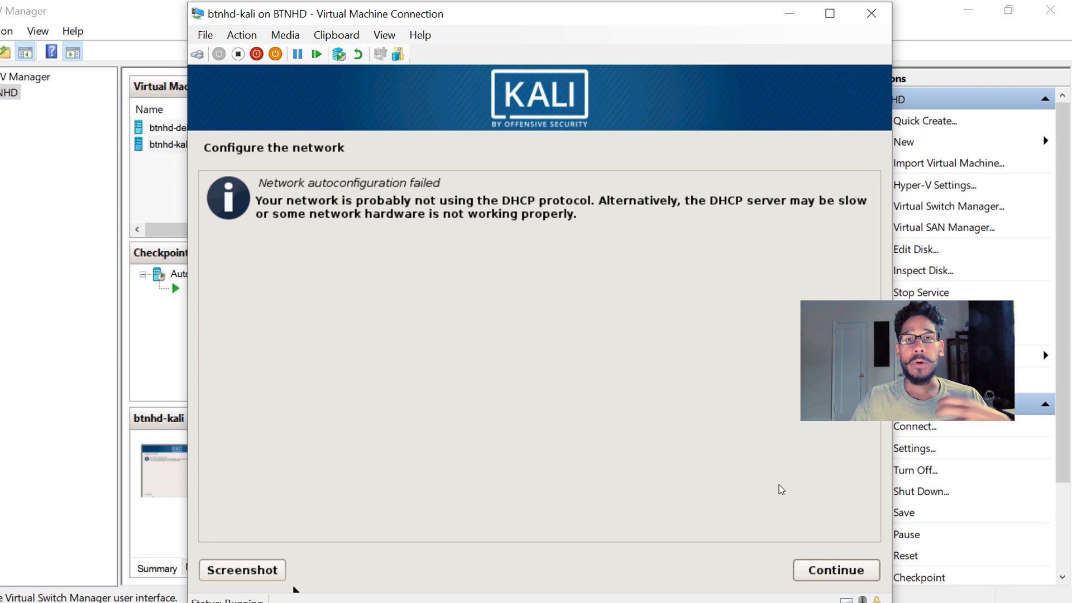
- Configure the network manually with IP address 192.168.0.11
left_click(834, 570)
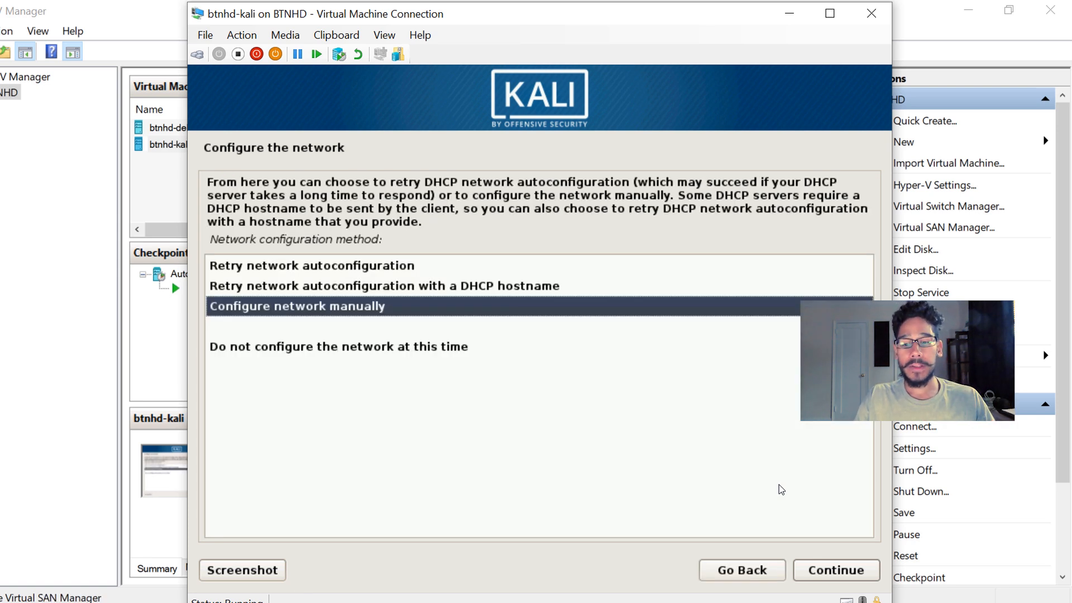
left_click(835, 569)
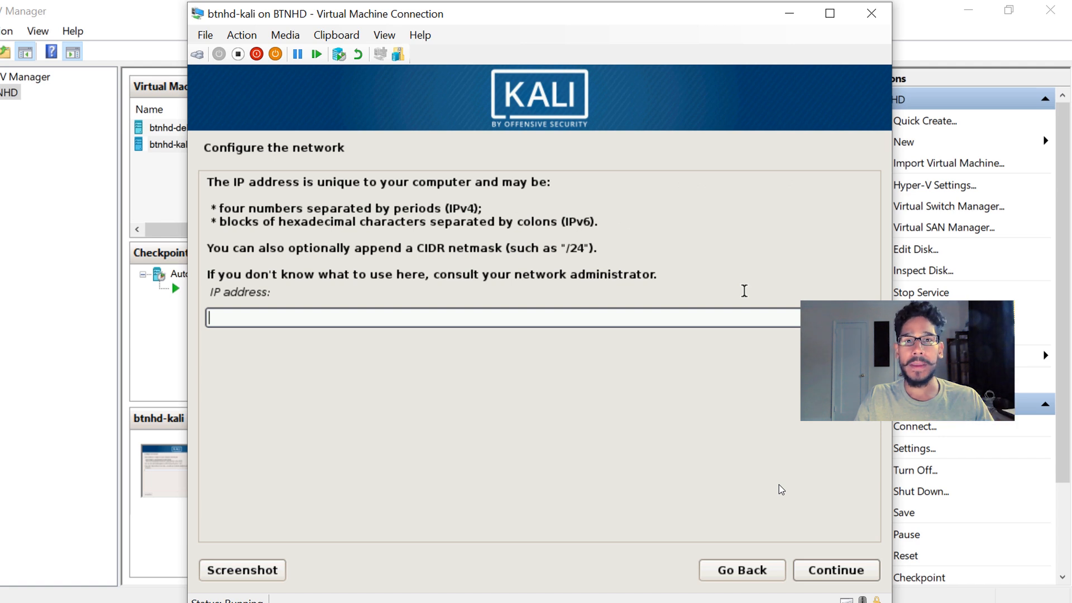
type("192.168.0.11")
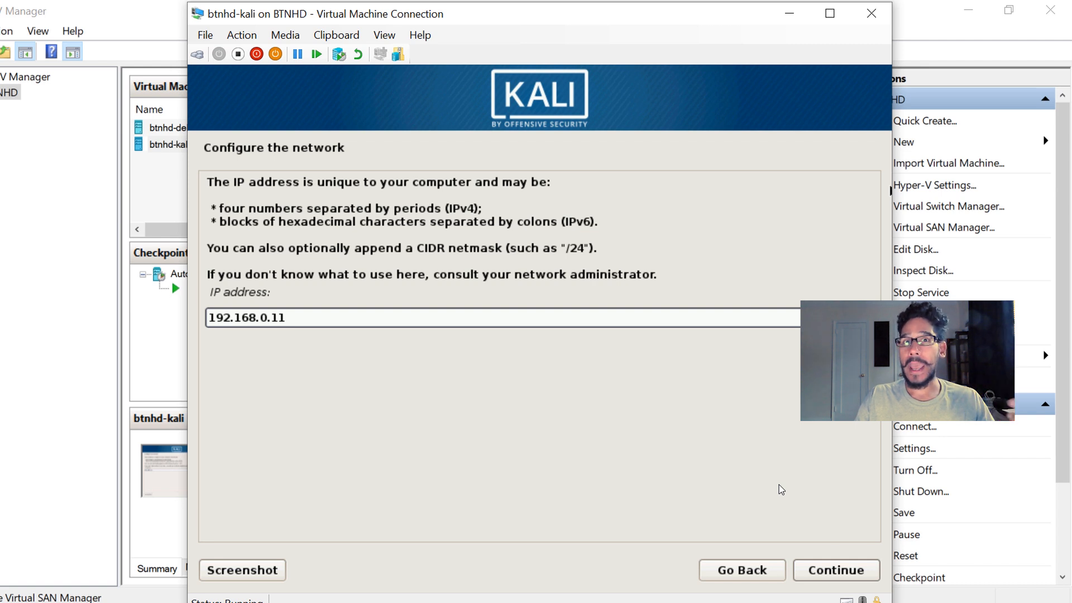
left_click(835, 570)
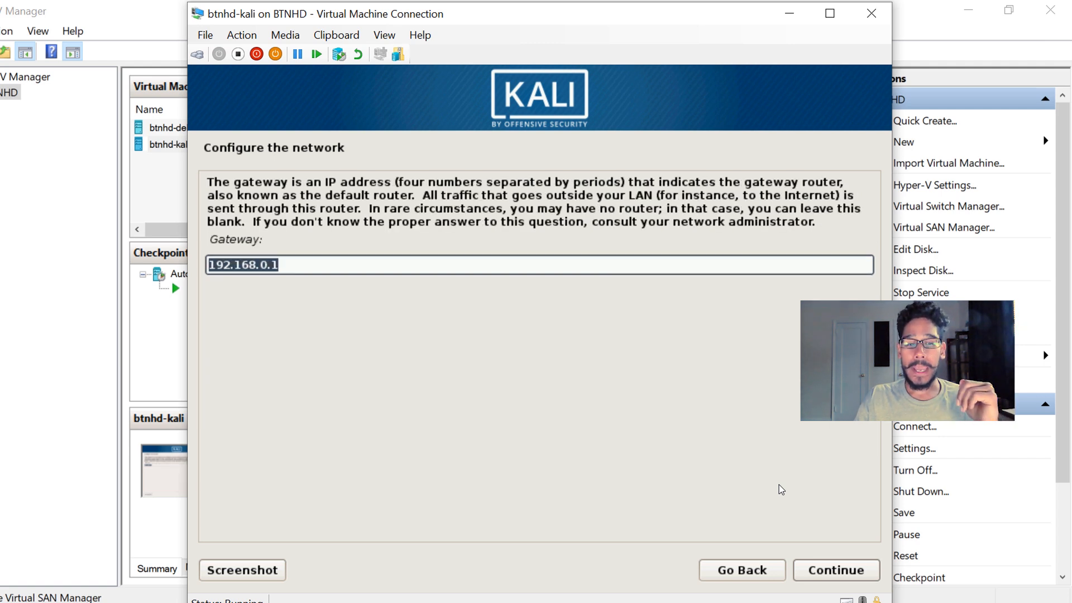
- Accept gateway and name server 192.168.0.1, hostname kali, and an empty domain
left_click(836, 570)
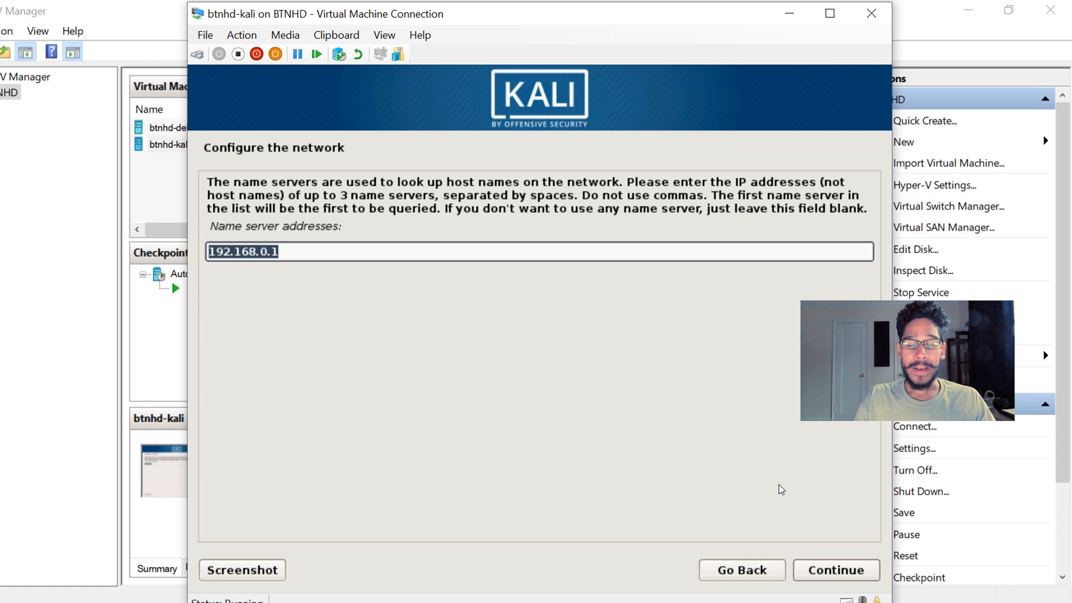
left_click(835, 570)
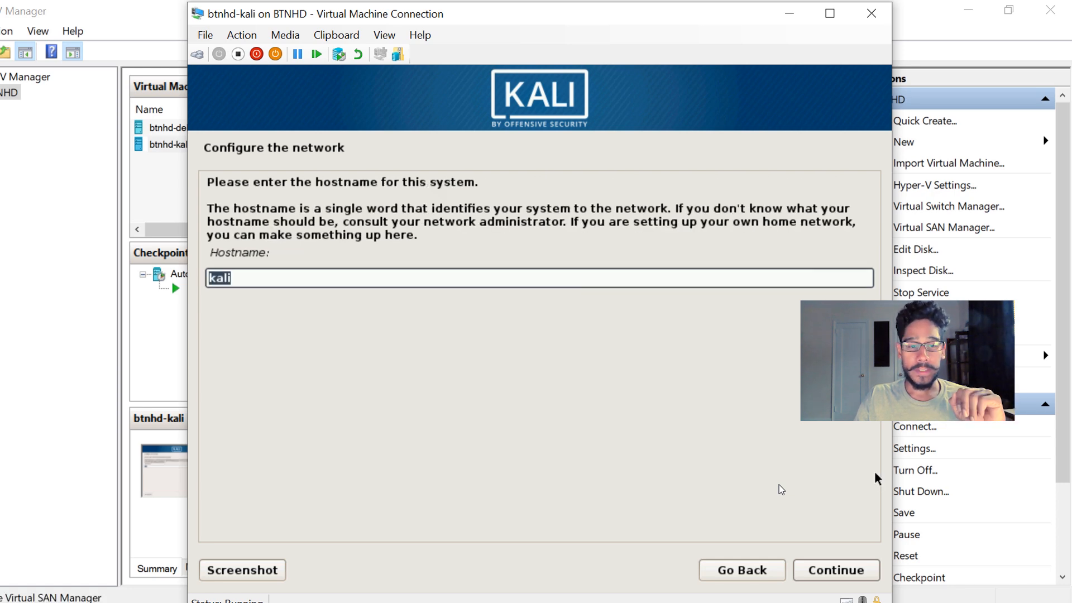
left_click(834, 570)
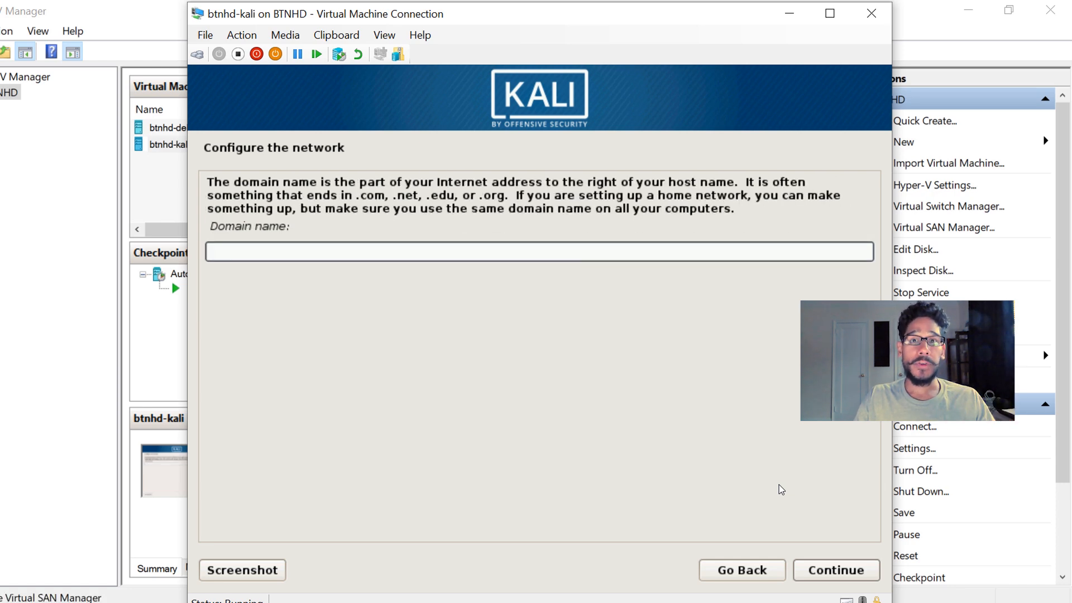
left_click(835, 569)
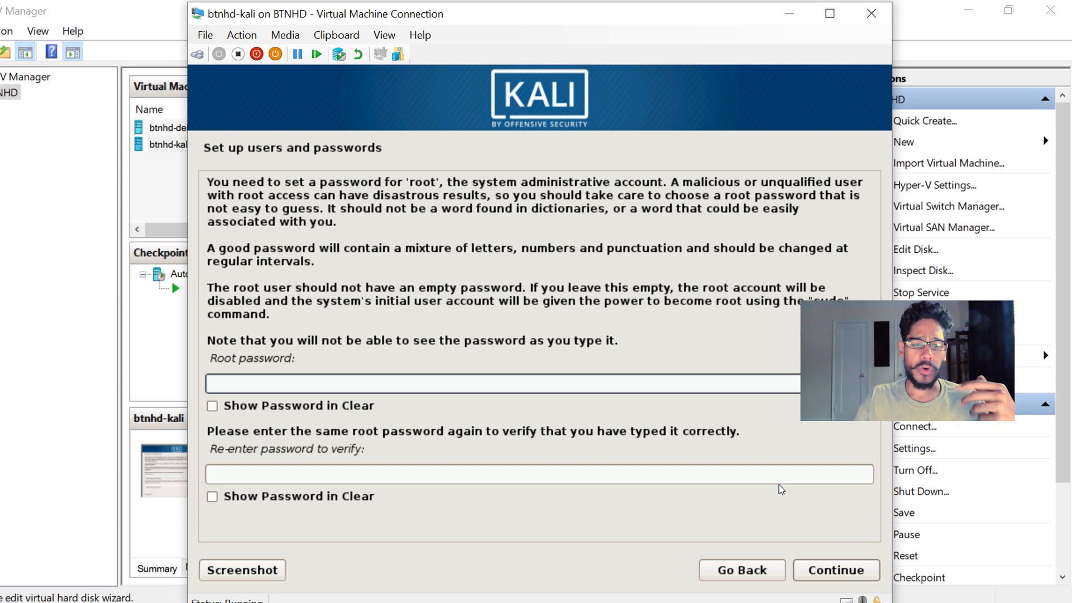
- Move past the root password screen and keep Eastern as the time zone
left_click(835, 570)
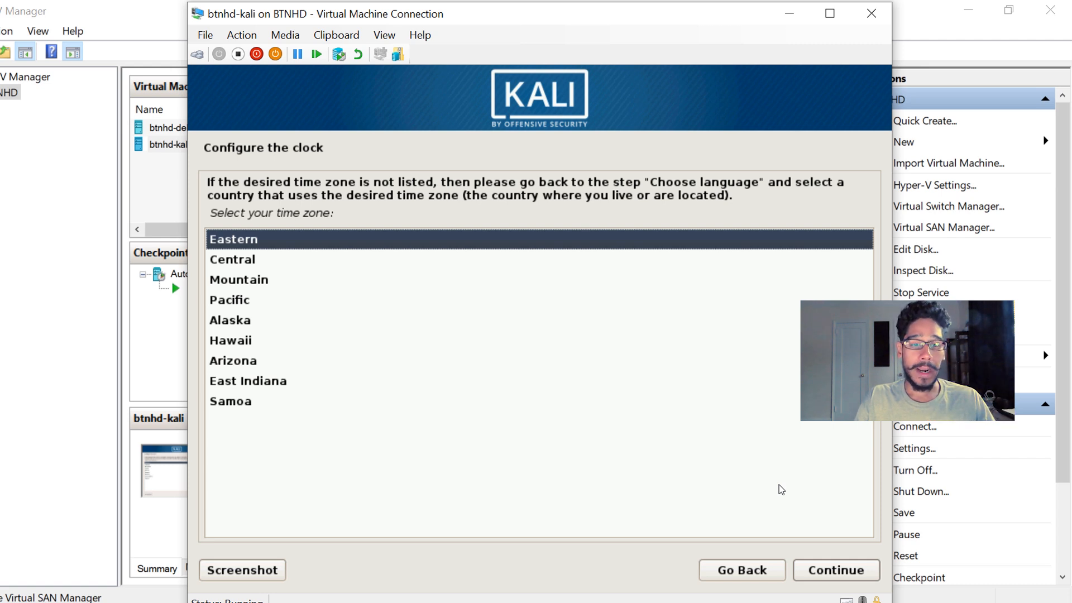
left_click(835, 569)
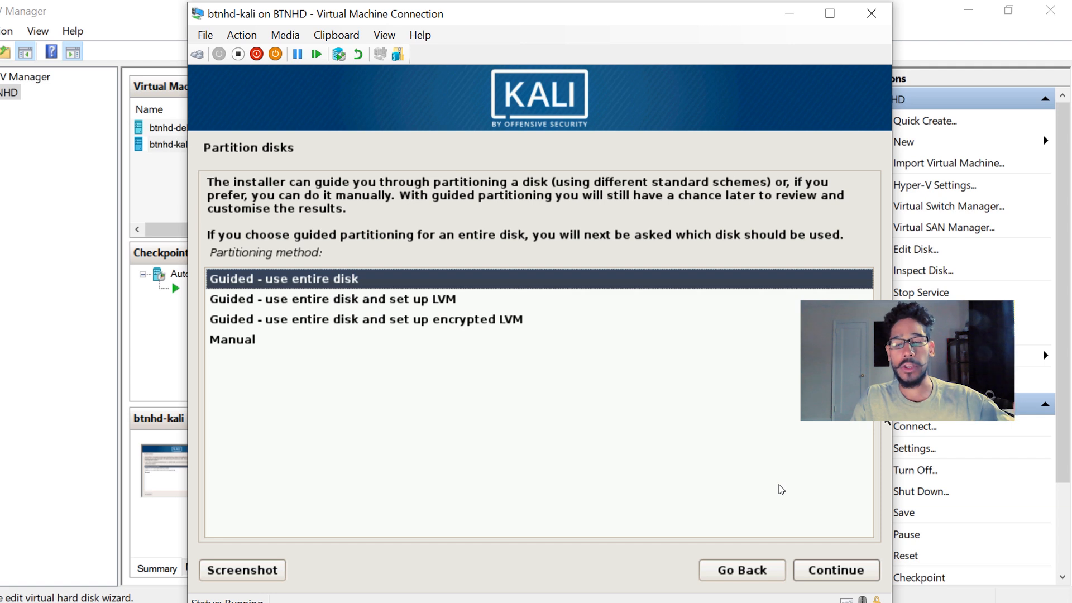
- Partition the whole disk with all files in one partition and confirm writing changes
left_click(835, 570)
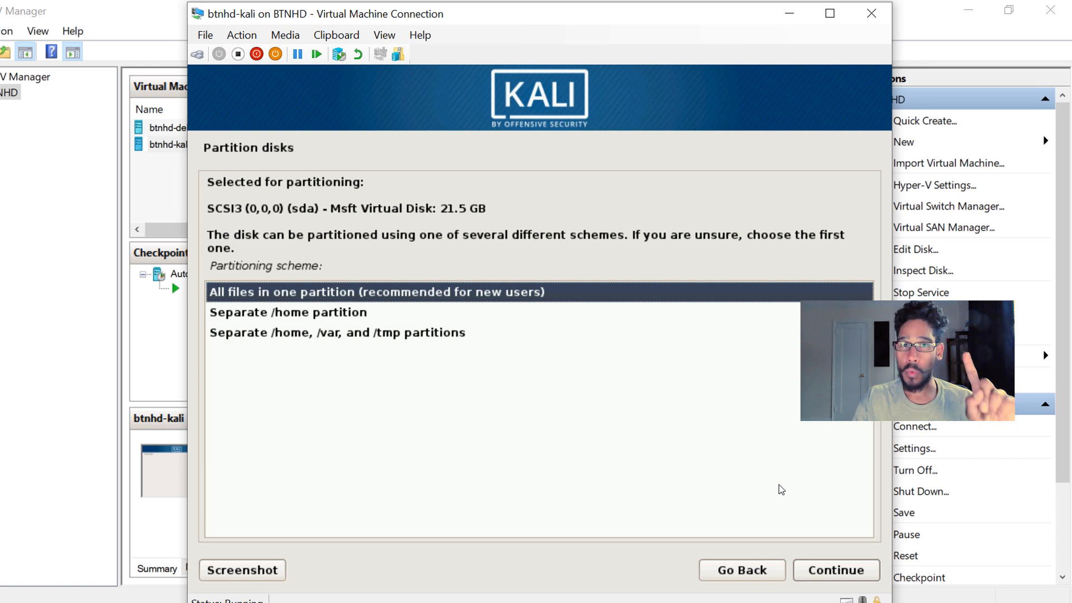
left_click(835, 570)
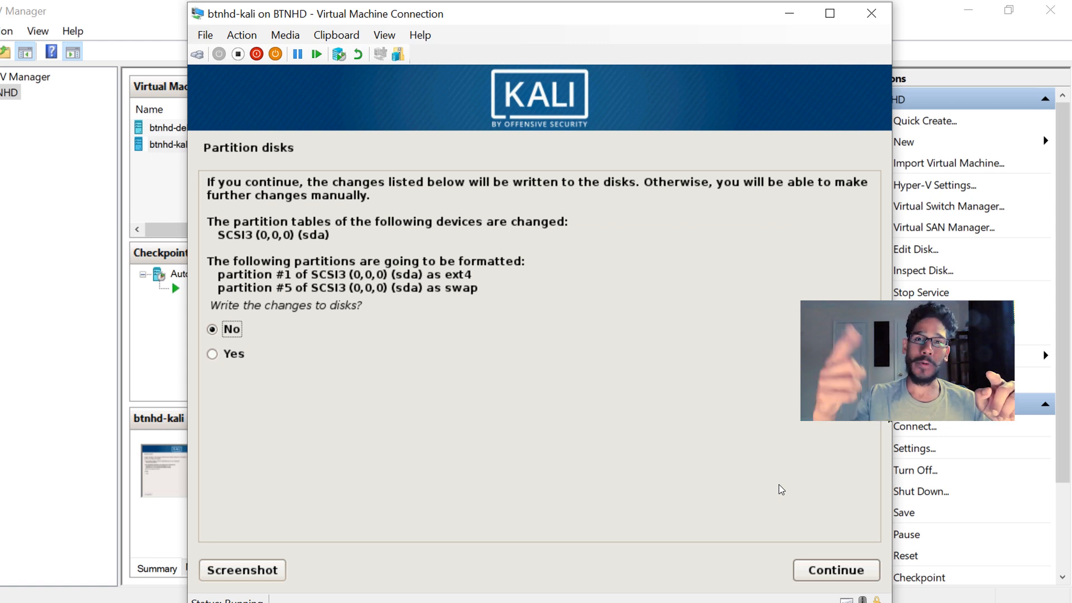
left_click(212, 354)
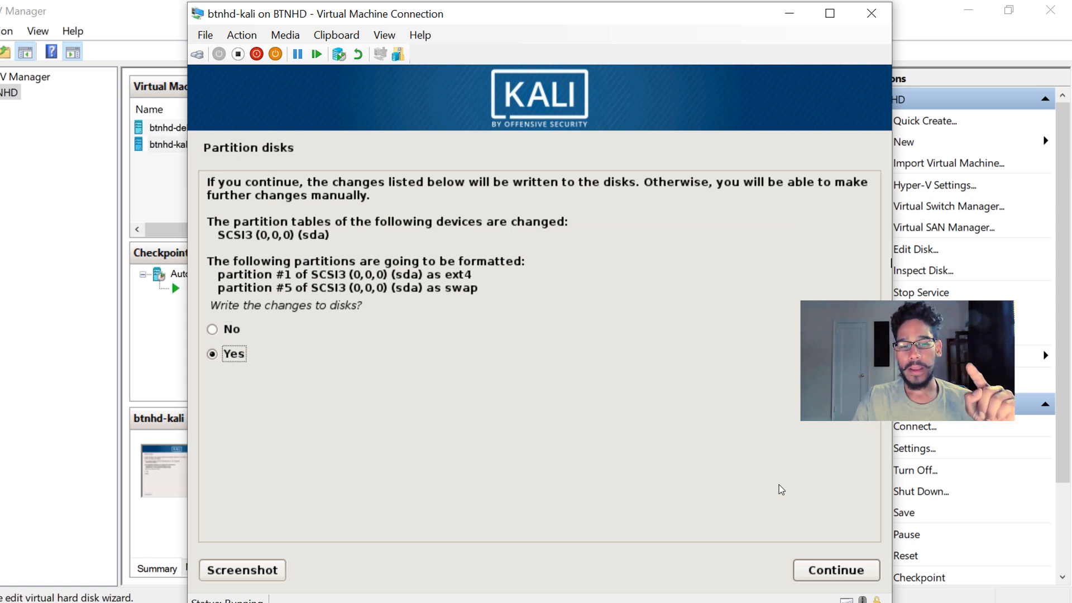
left_click(835, 569)
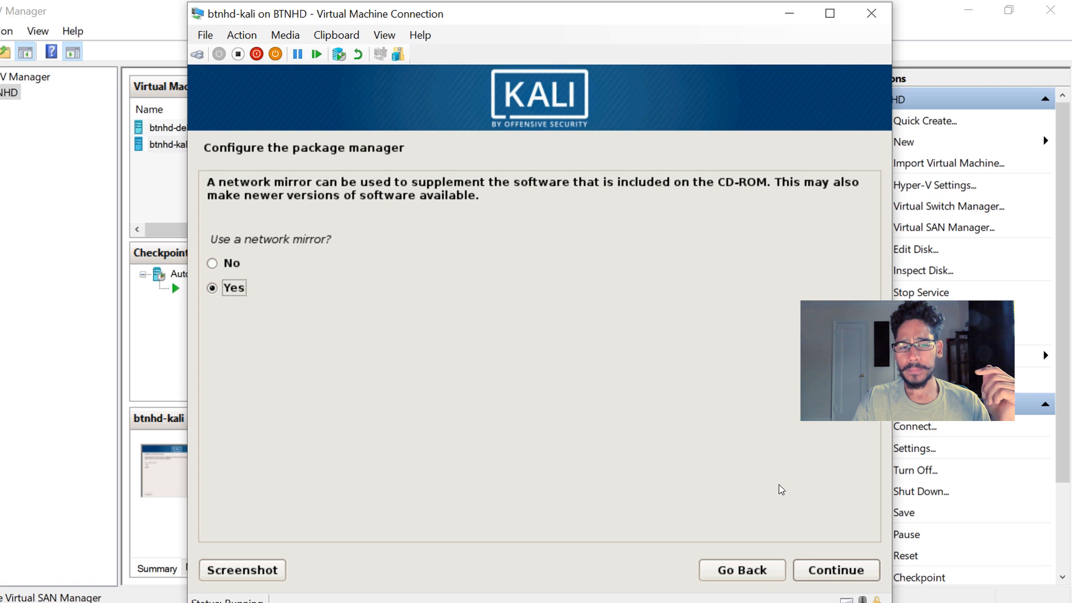
- Use a network mirror with no proxy and install GRUB to /dev/sda
left_click(834, 570)
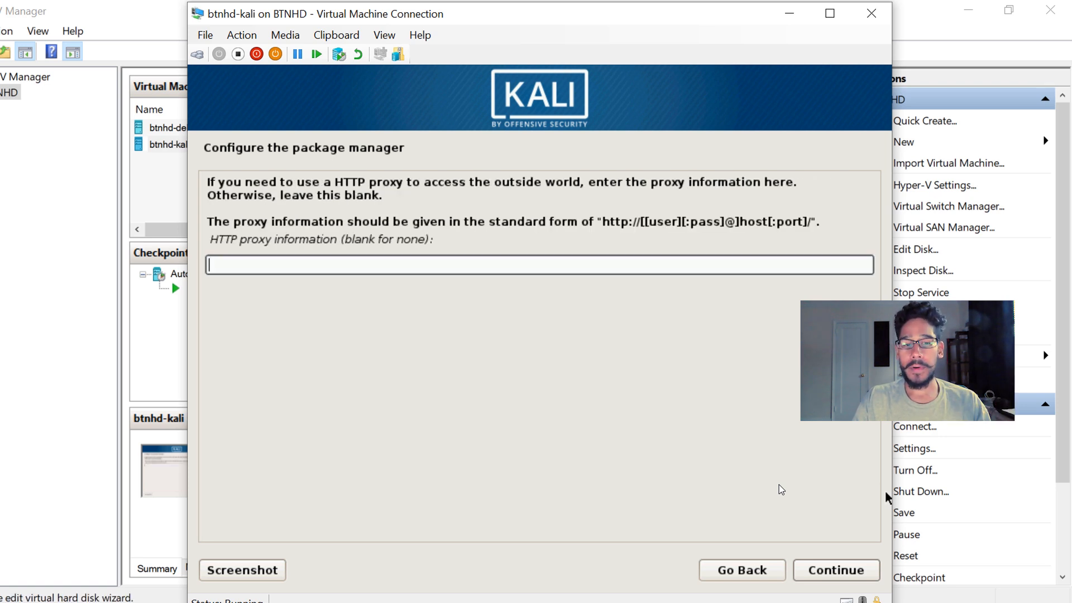
left_click(835, 569)
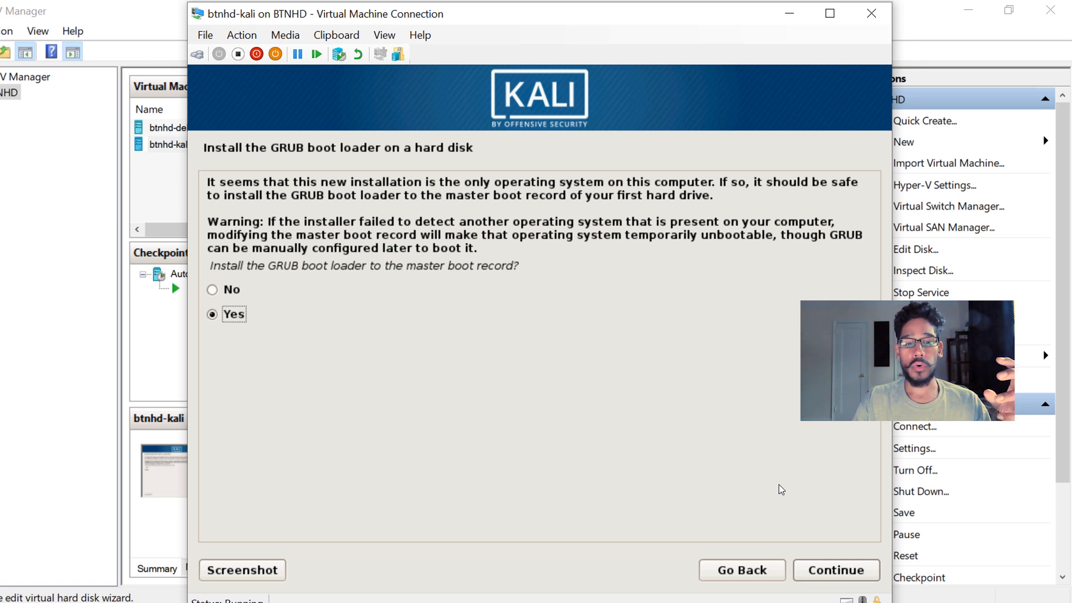
left_click(834, 570)
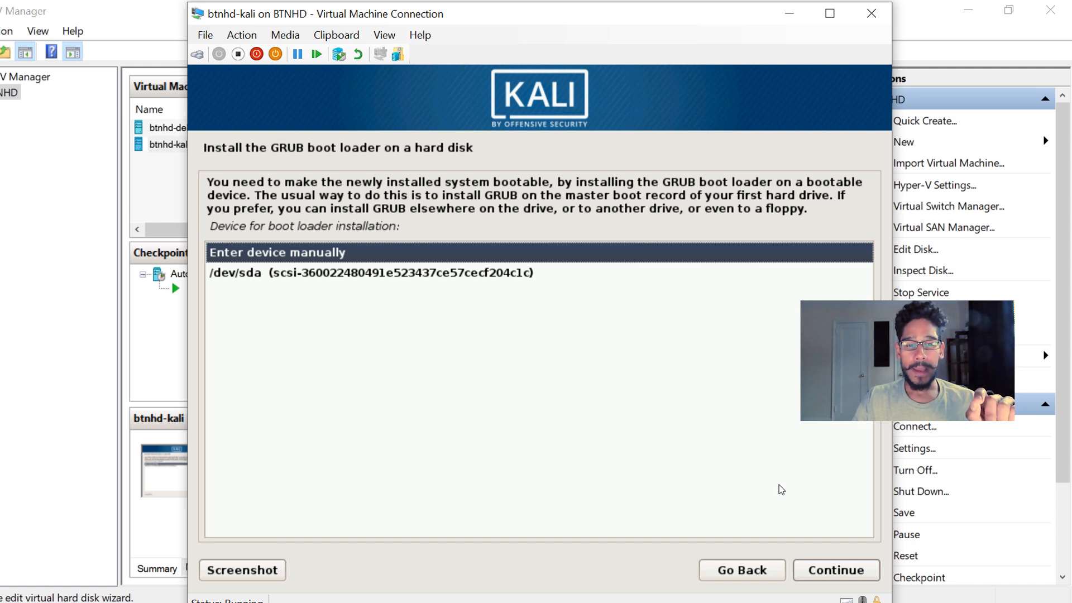
left_click(371, 272)
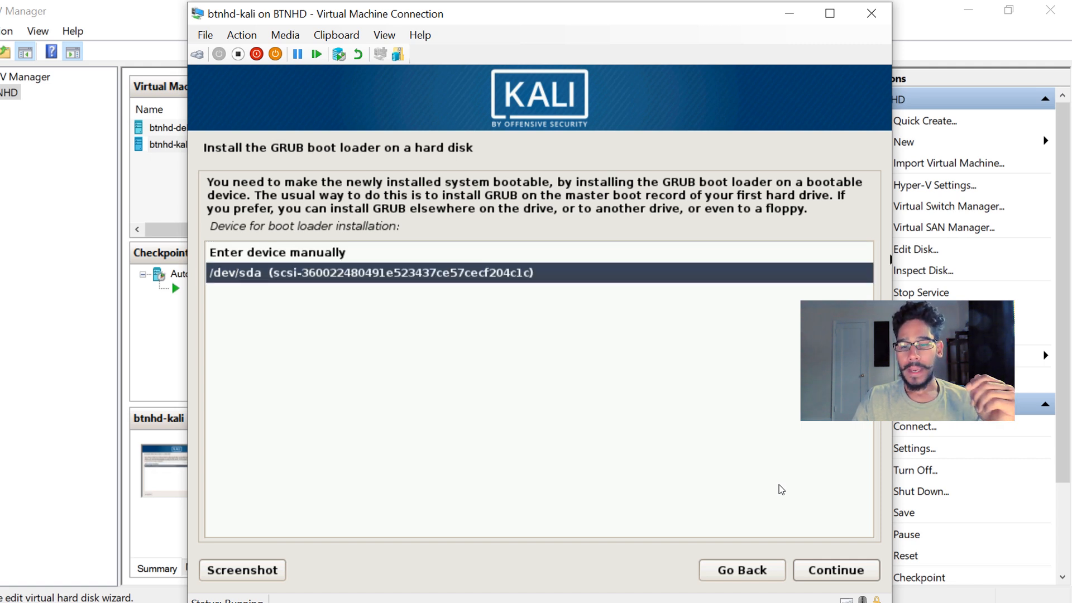
left_click(836, 570)
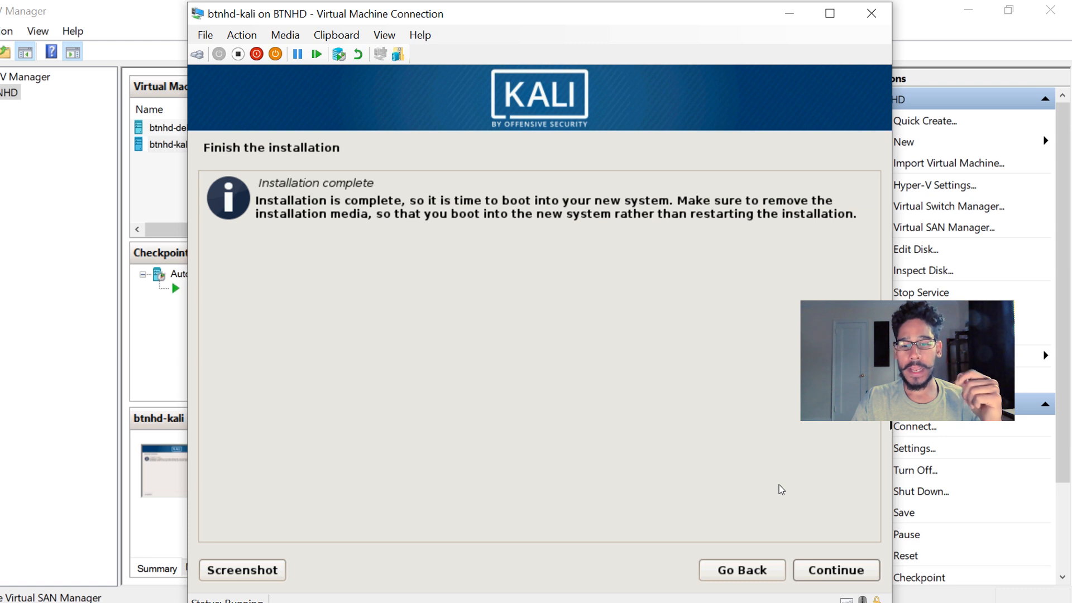
- Reboot into the installed Kali and sign in with username and password
left_click(836, 570)
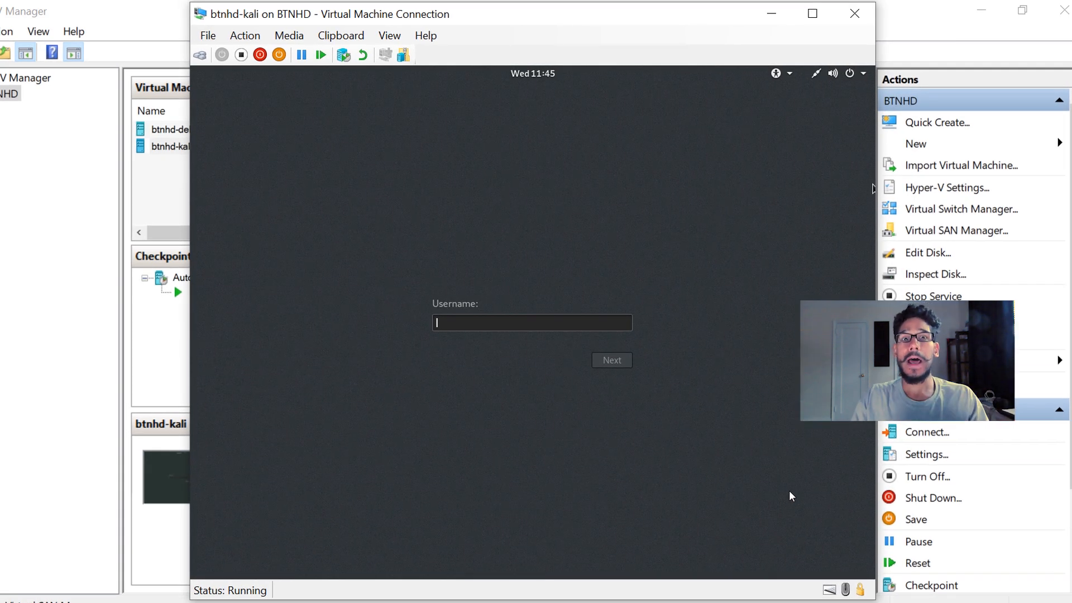
left_click(610, 360)
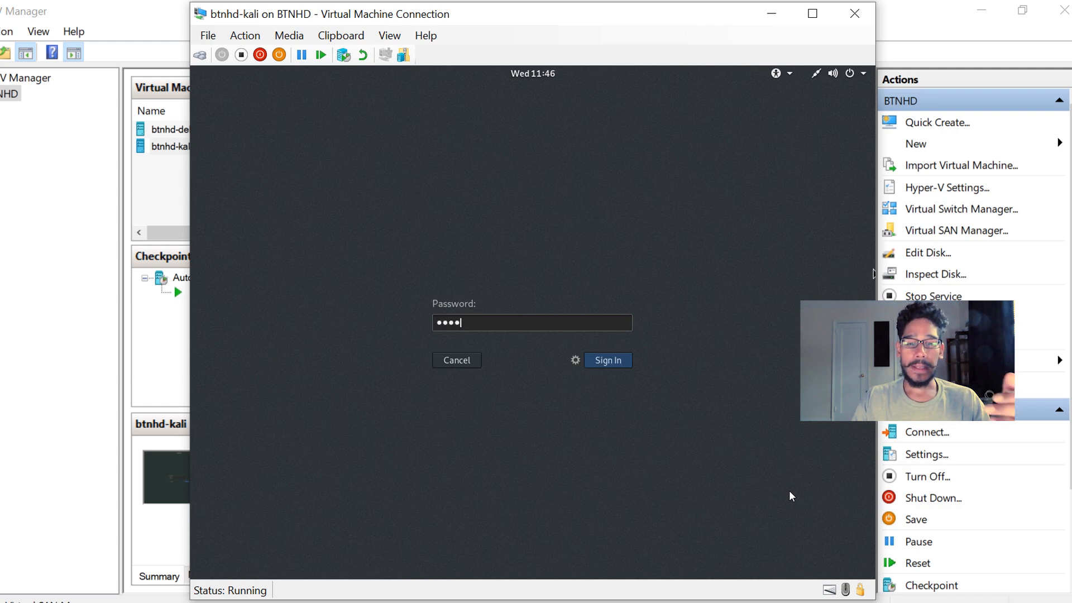
left_click(606, 360)
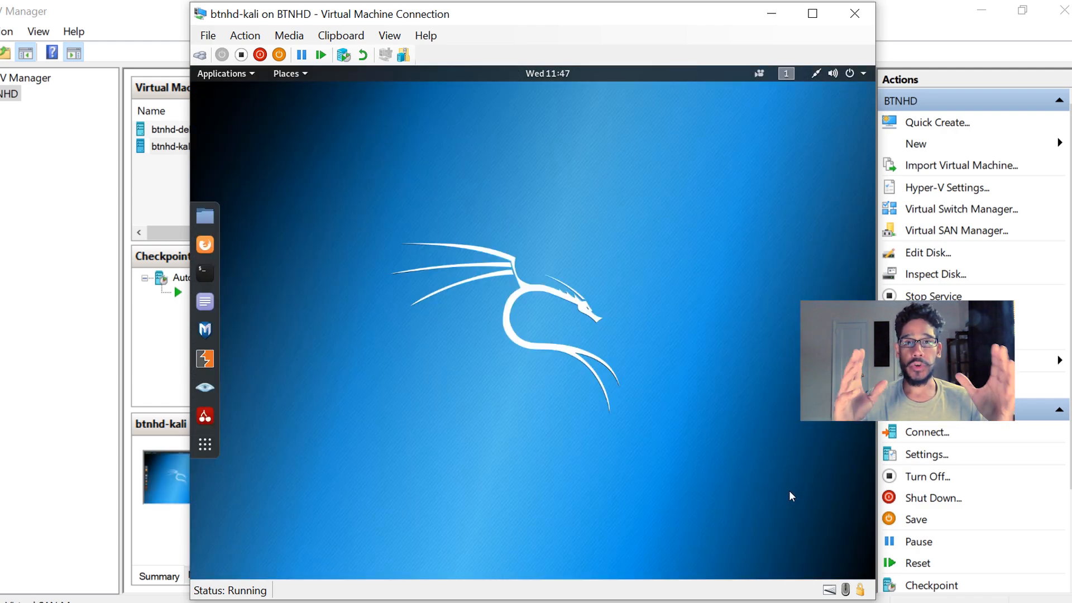